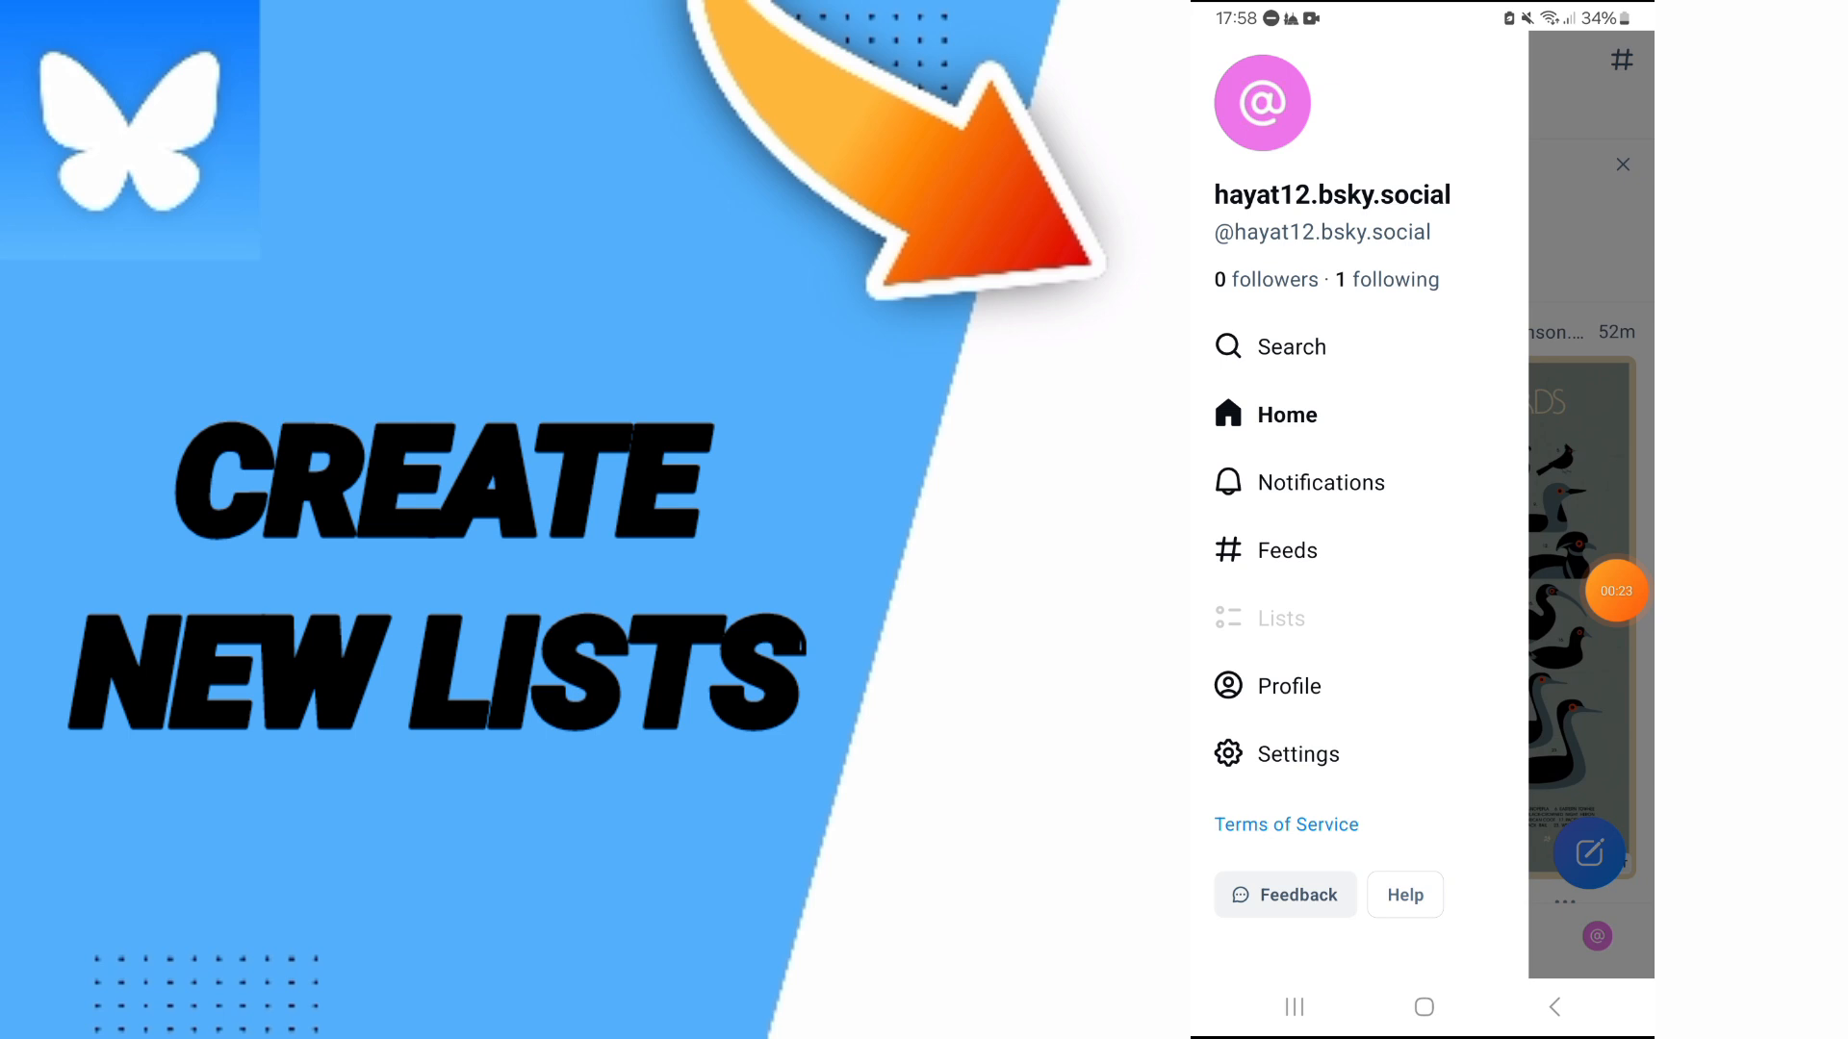
Open the Lists page from the side navigation drawer.
{"action": "left_click", "coordinate": [1280, 618]}
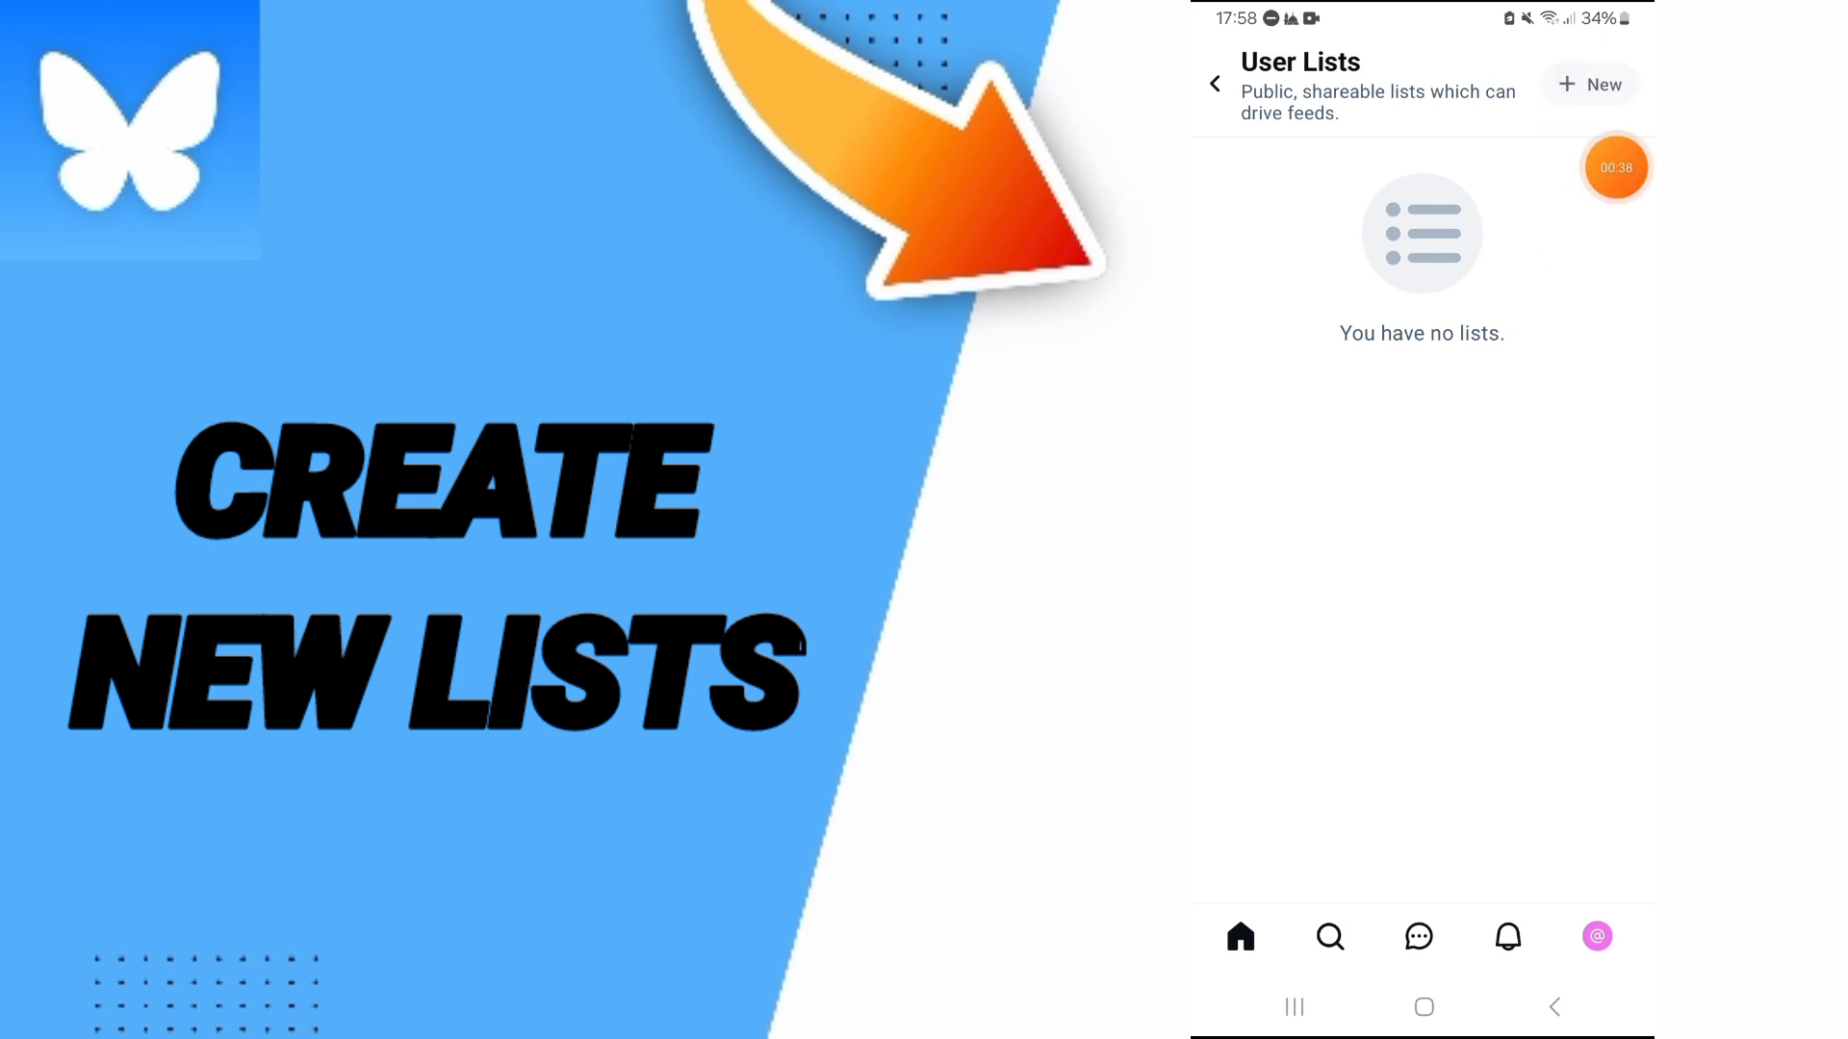
Open a blank New User List form via the '+ New' button.
{"action": "left_click", "coordinate": [1589, 84]}
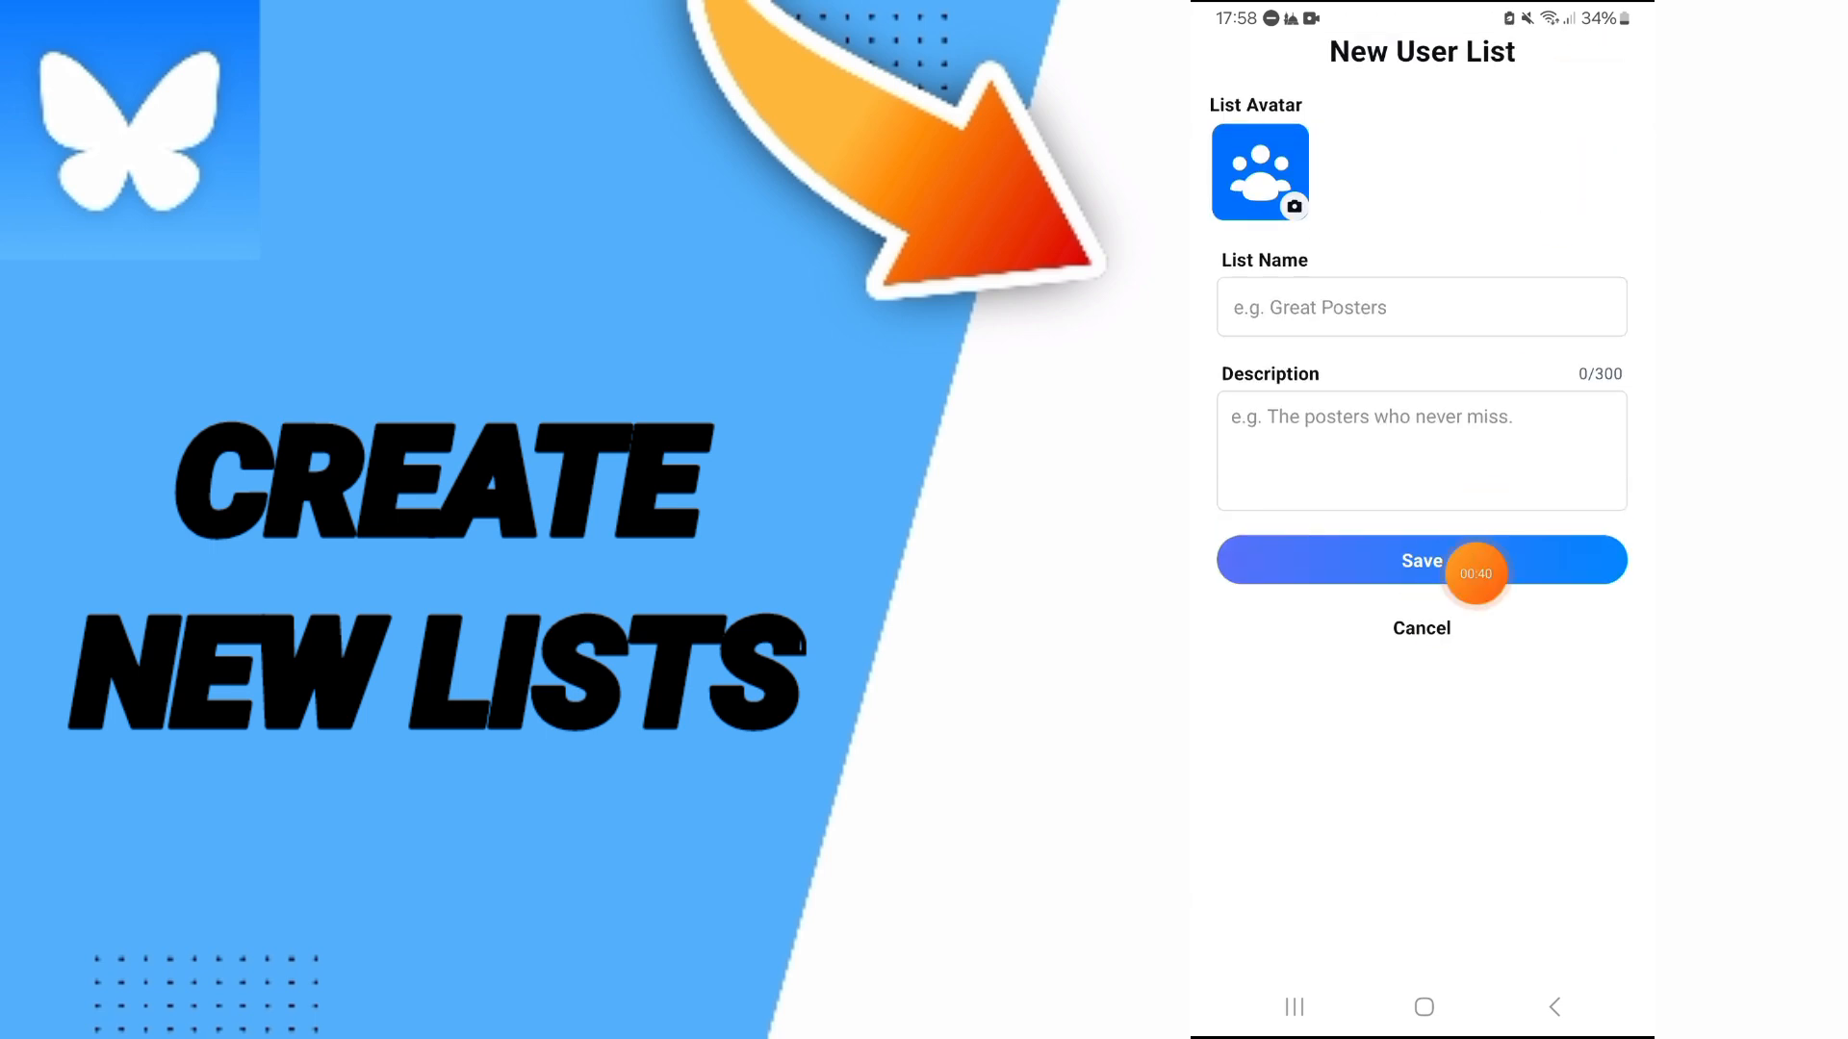